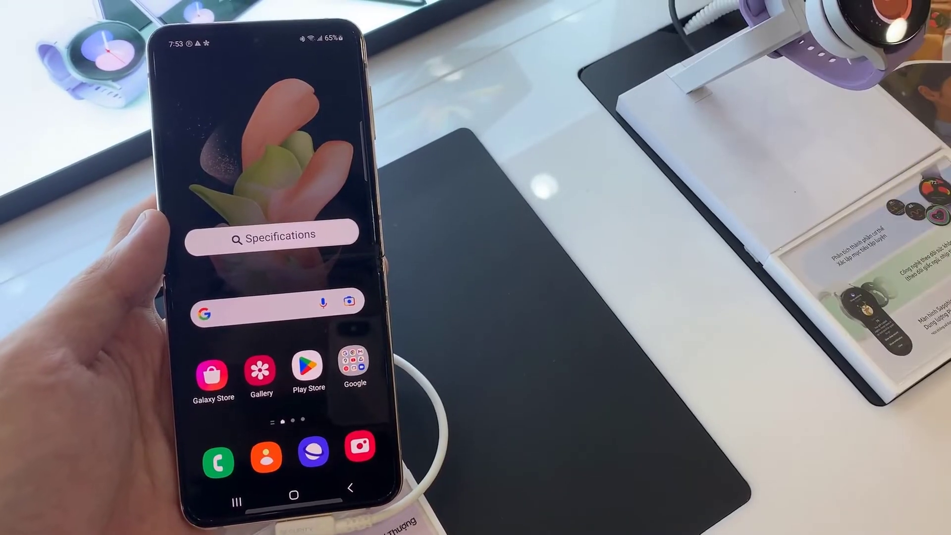
- Launch the Phone dialer from the home screen and show its options menu
left_click(215, 466)
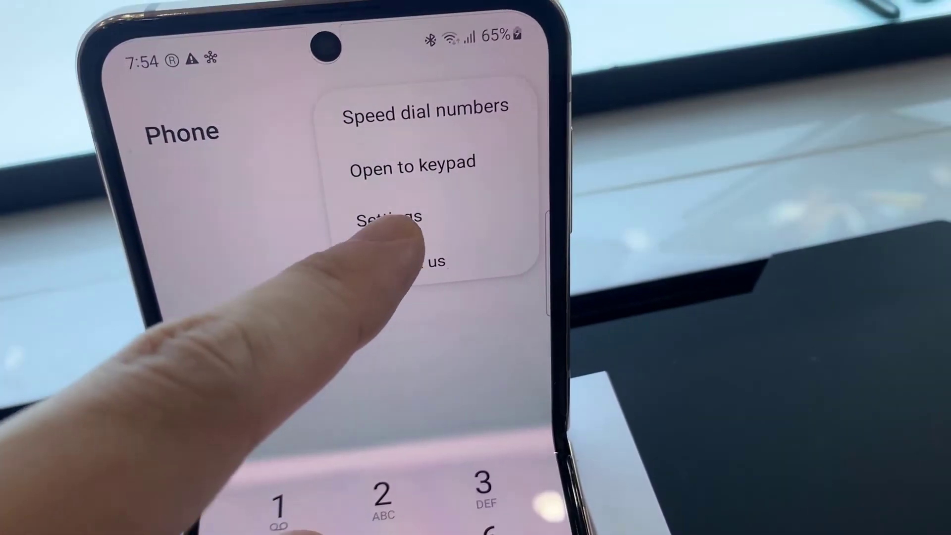
- Go through Settings into Call alerts and ringtone, showing the alarm/notification sounds toggle
left_click(383, 218)
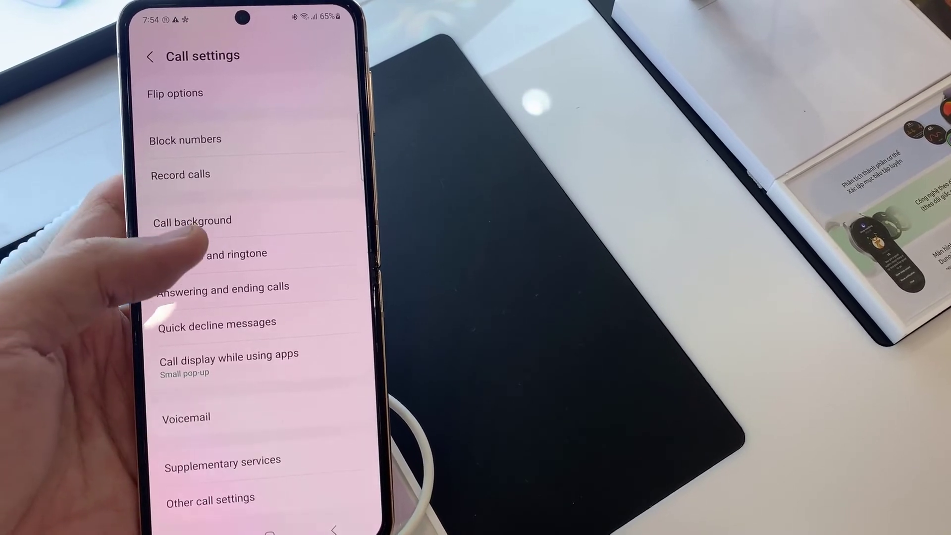
left_click(222, 254)
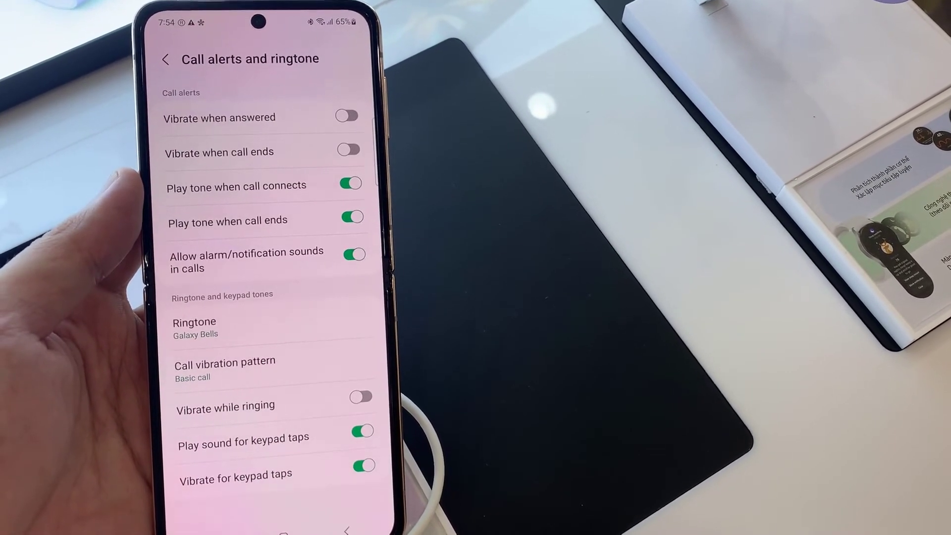